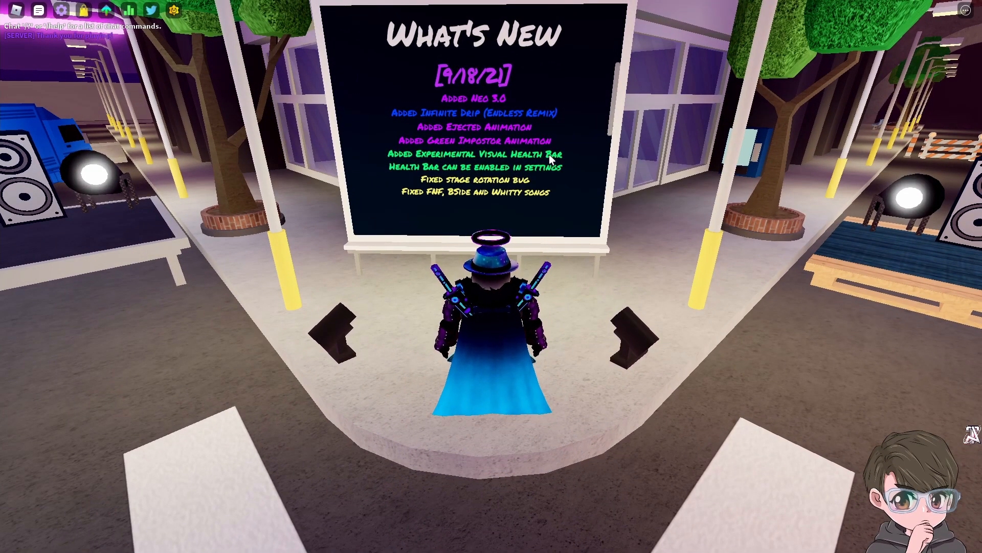
mouse_move(442, 182)
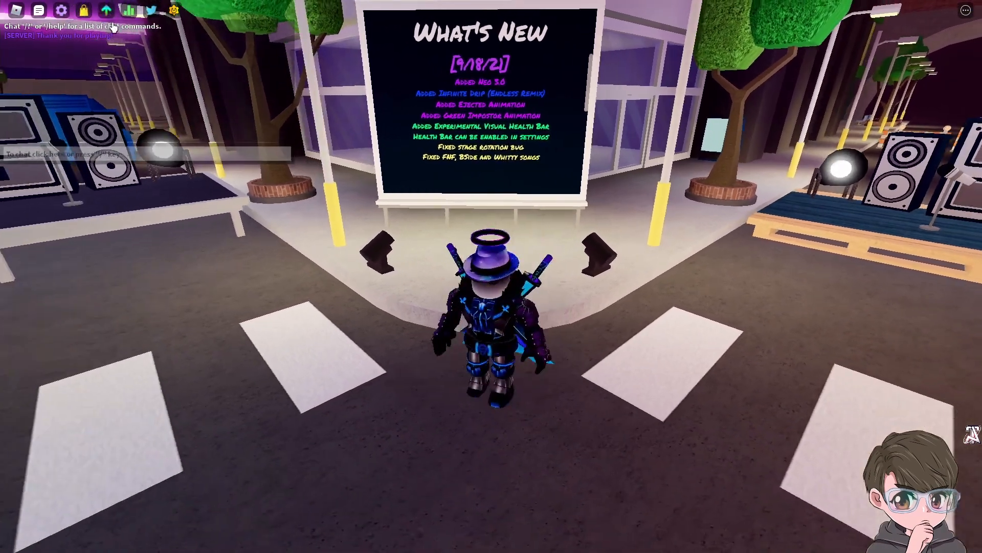
Step: Search the settings for 'health' and switch Toggle Health Bar on
click(60, 10)
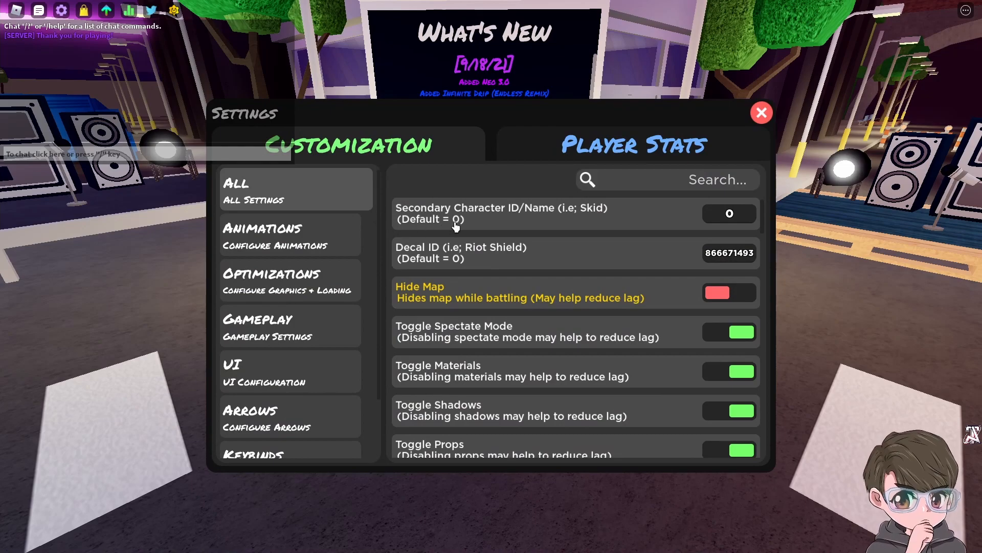
scroll(down, 3)
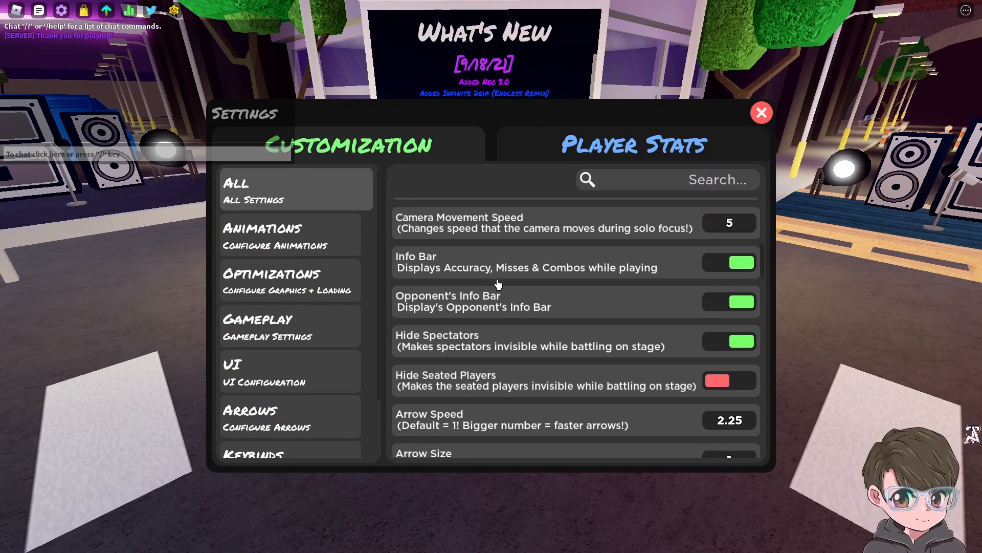
scroll(down, 3)
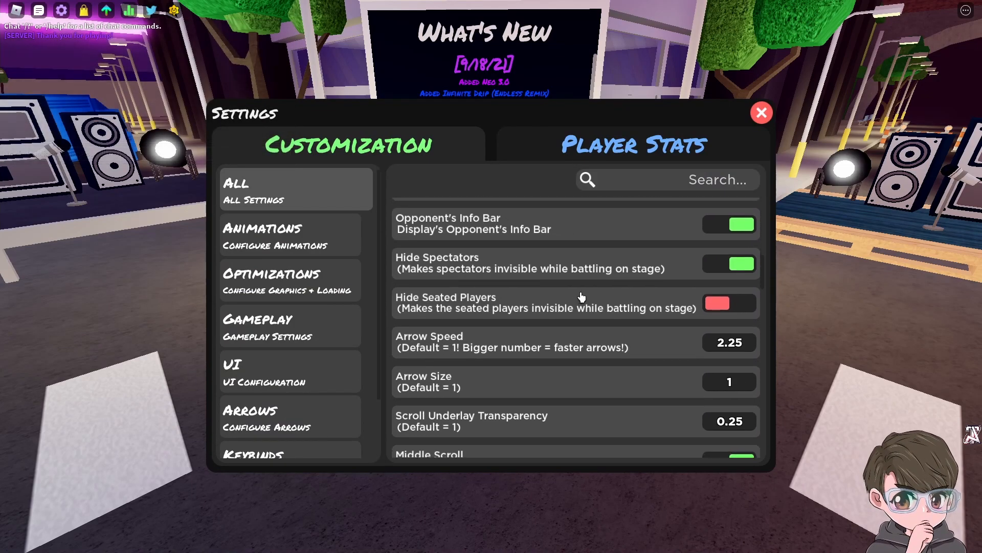
scroll(down, 3)
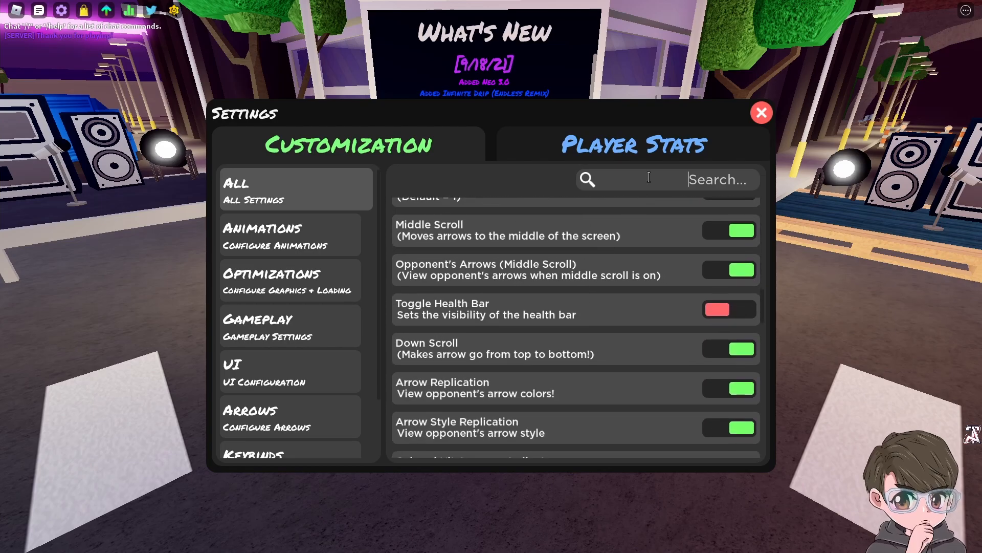
text(health)
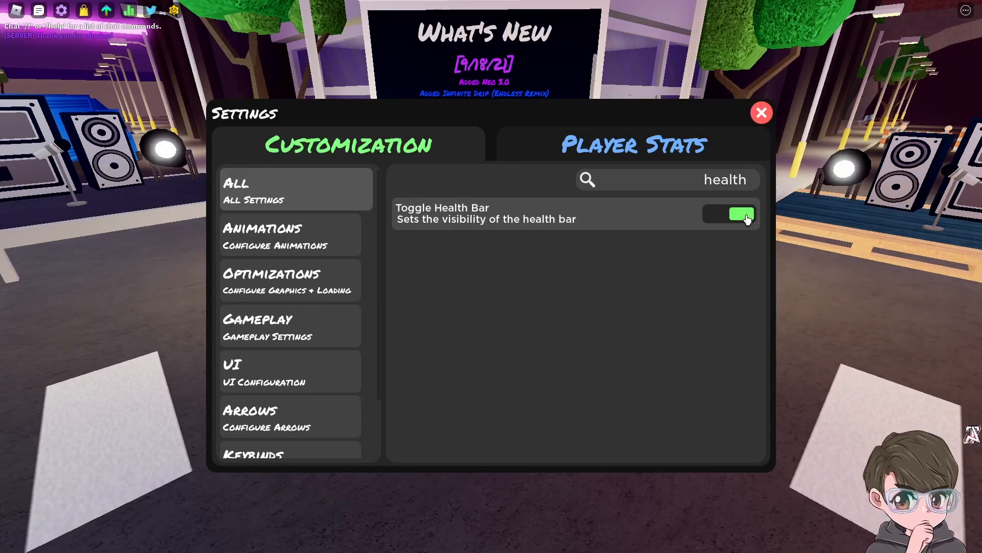
click(762, 113)
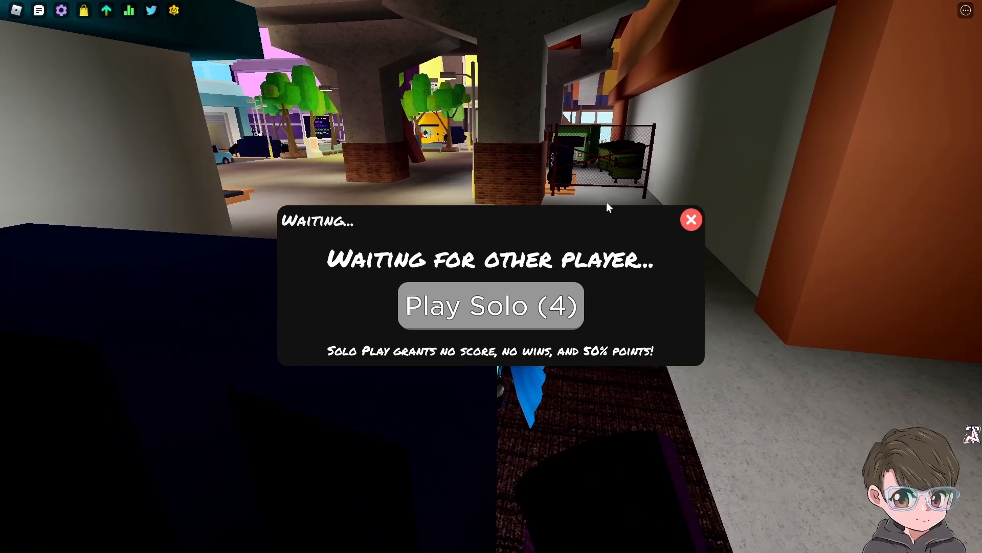
mouse_move(602, 129)
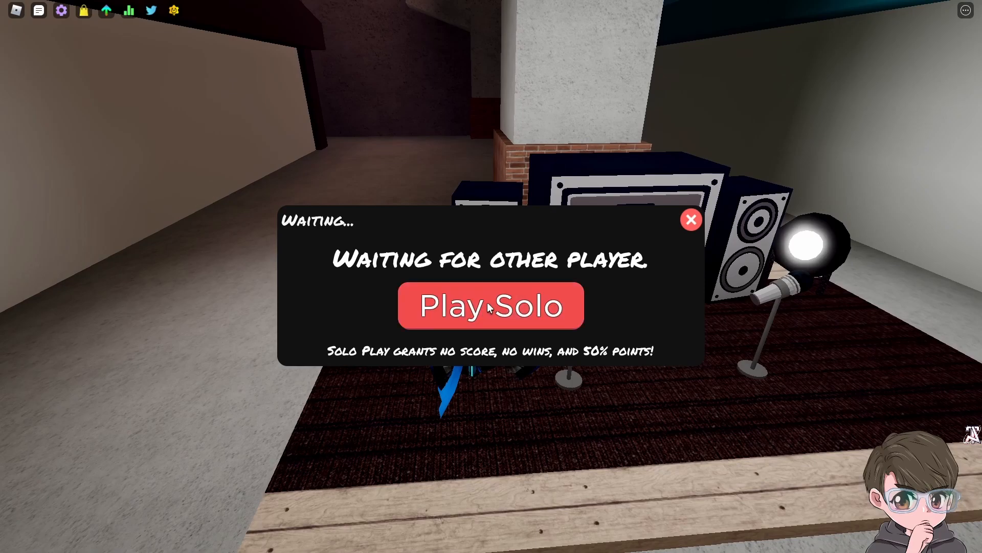
Step: Start Play Solo and browse the Song Selection list before viewing Map Selection
click(490, 306)
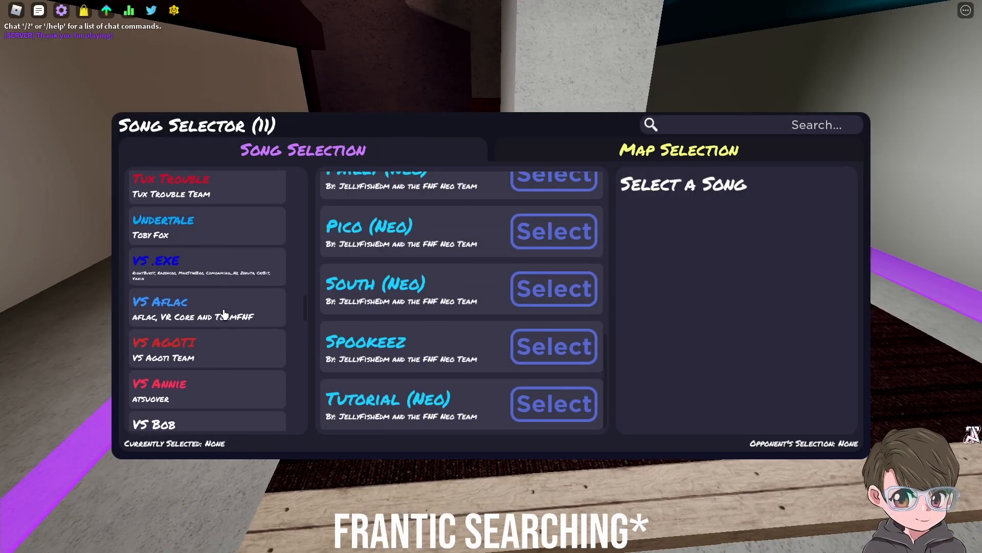
scroll(down, 3)
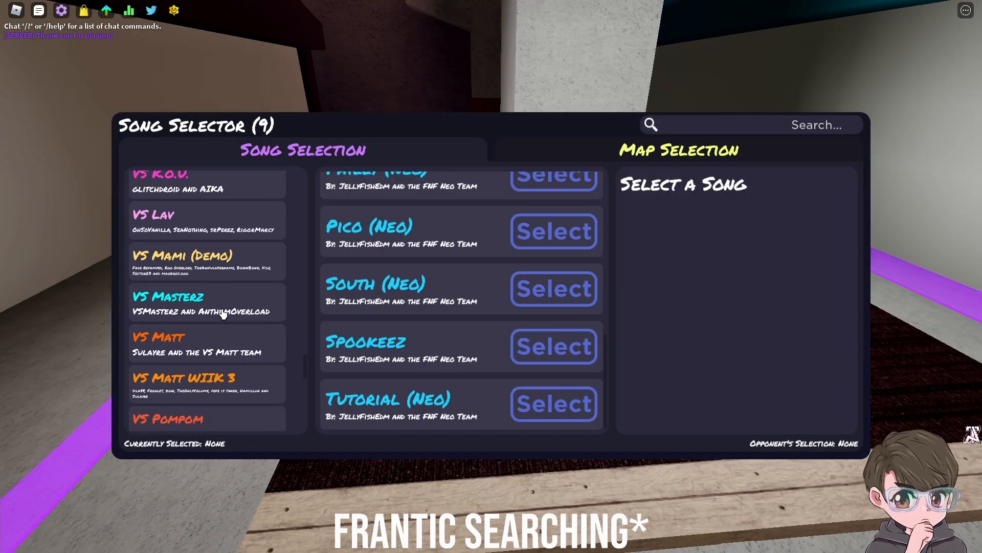
scroll(down, 3)
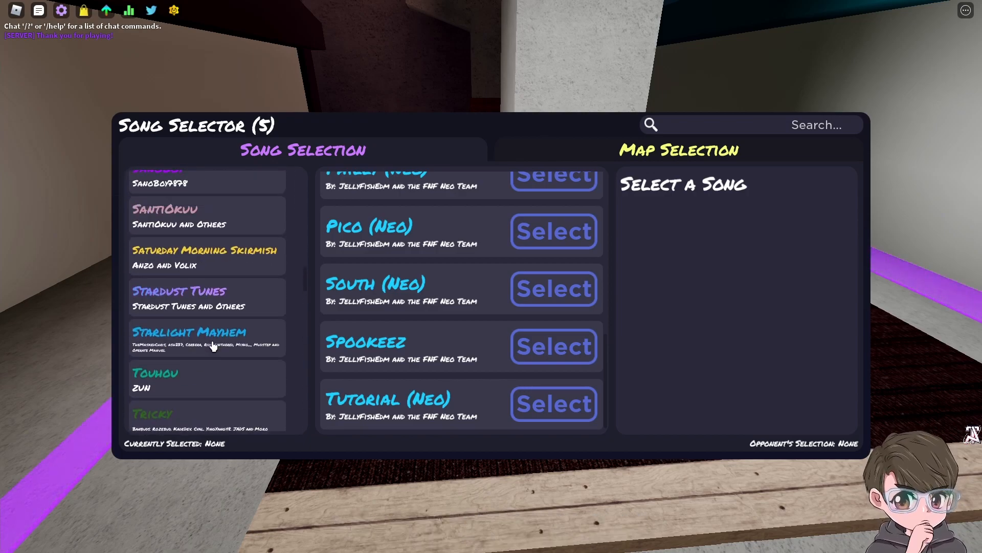
scroll(up, 3)
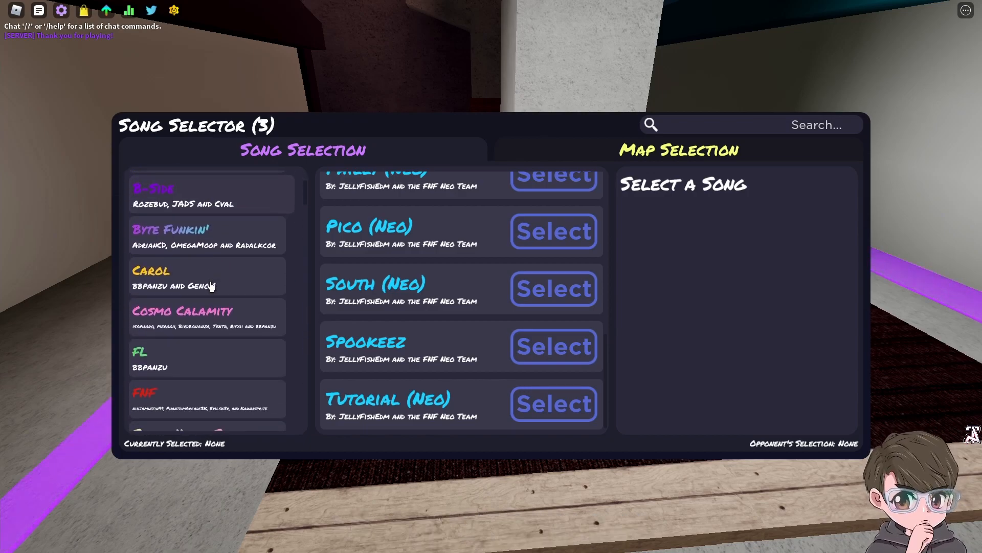
scroll(down, 3)
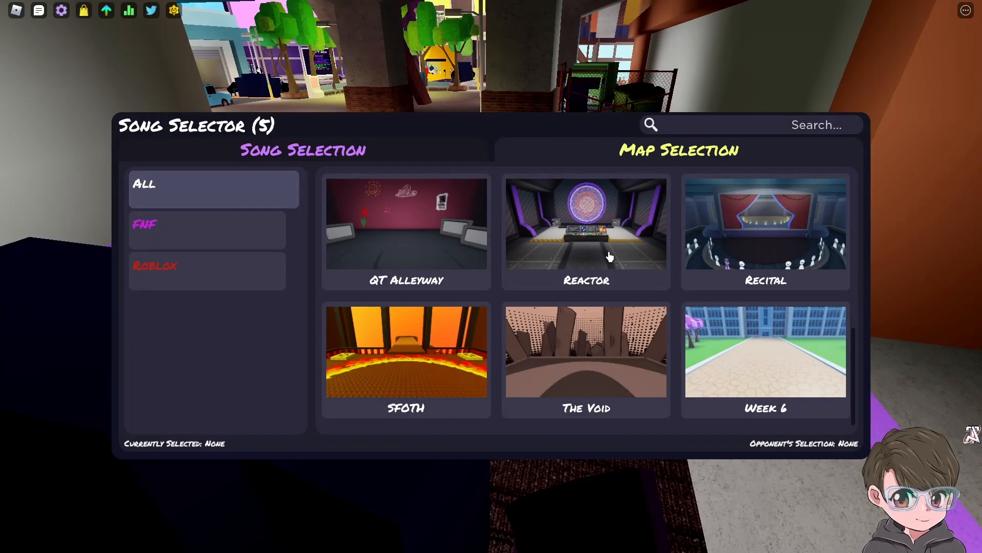
click(586, 225)
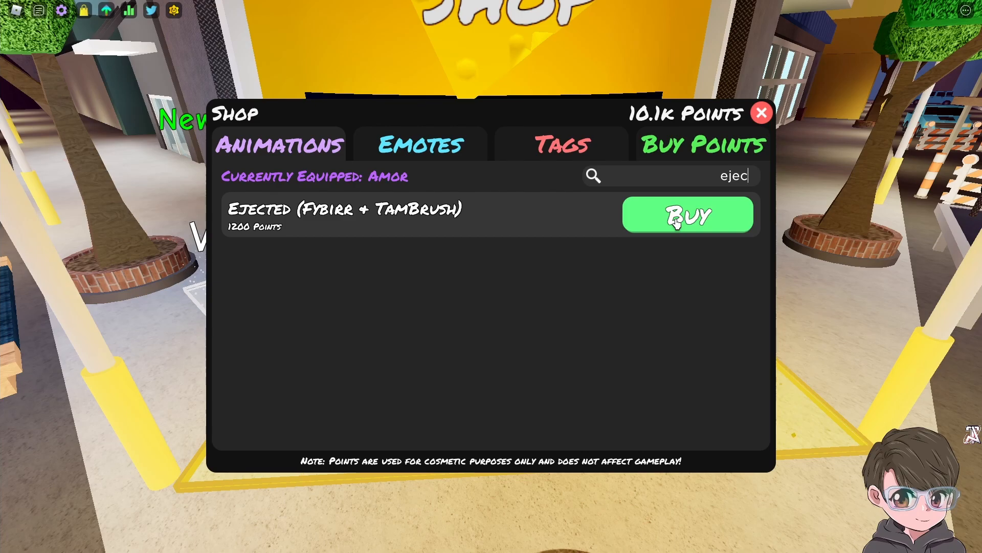
Step: Buy the Ejected animation for 1200 points and close the shop
click(702, 144)
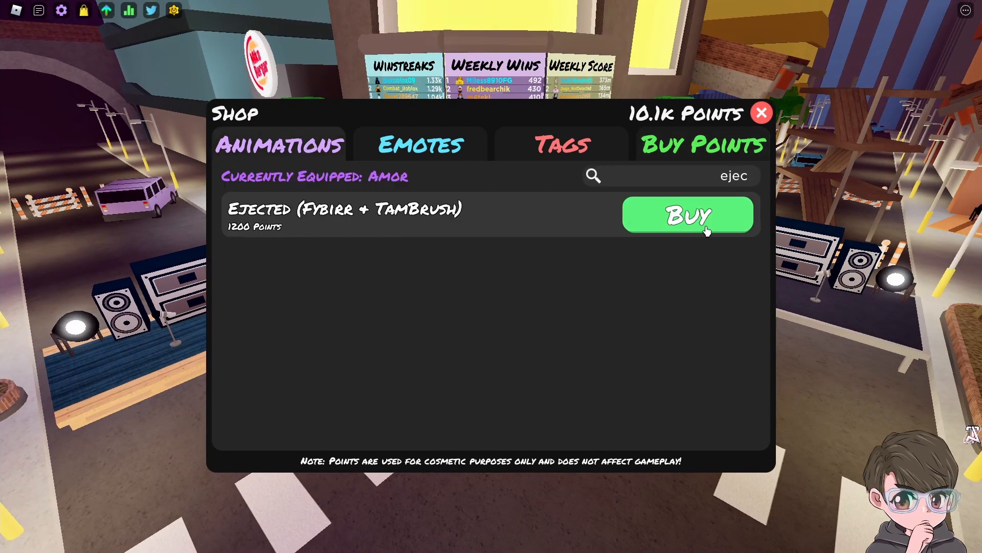
click(688, 215)
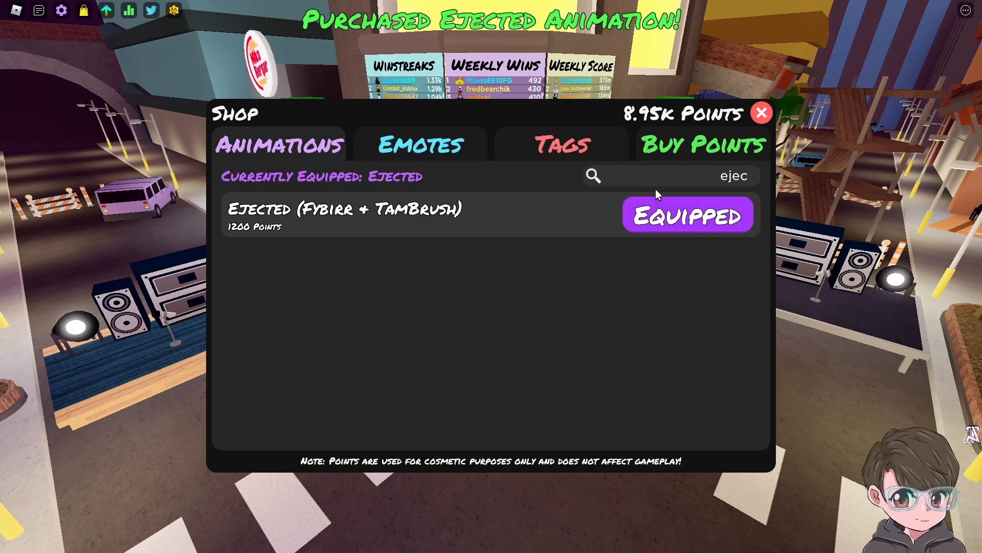
mouse_move(770, 118)
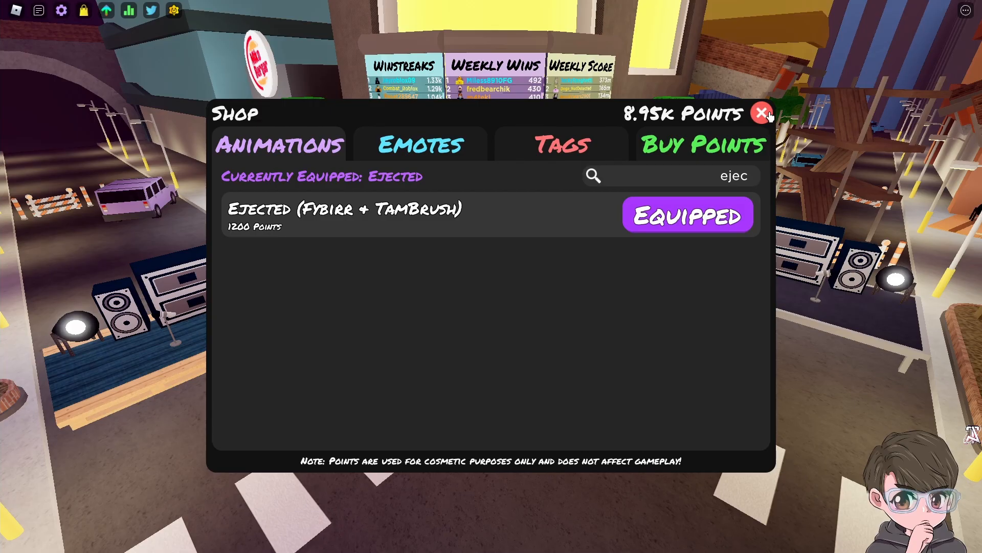
click(762, 113)
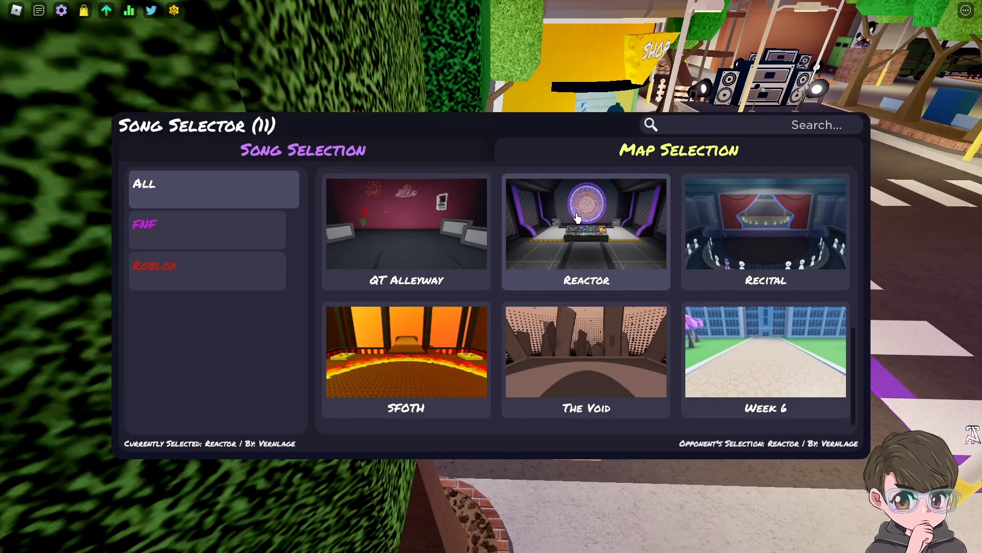
Step: Choose the Reactor map in Map Selection for the upcoming song
click(585, 222)
text(ejec)
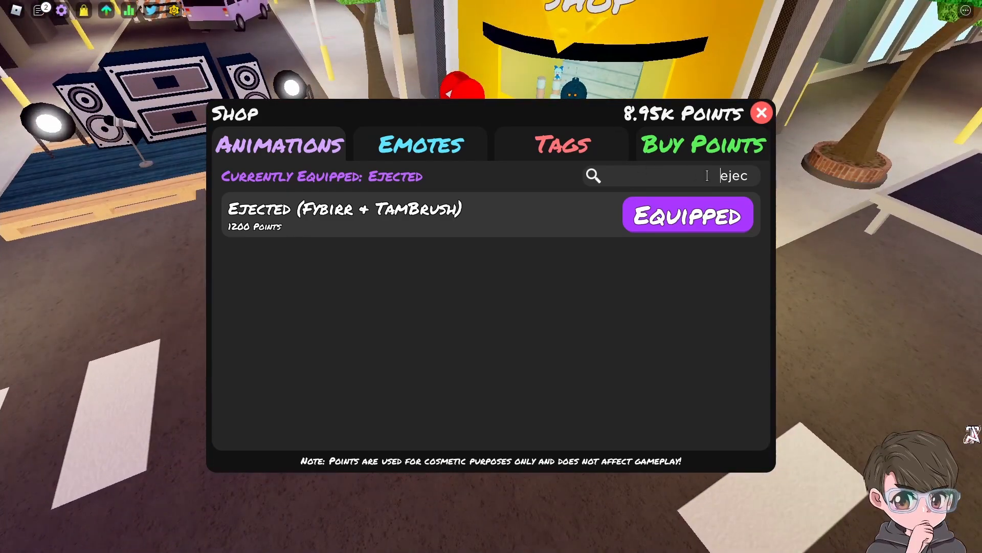
Step: Search 'green' in the shop and buy the Green Impostor animation for 900 points
key(backspace)
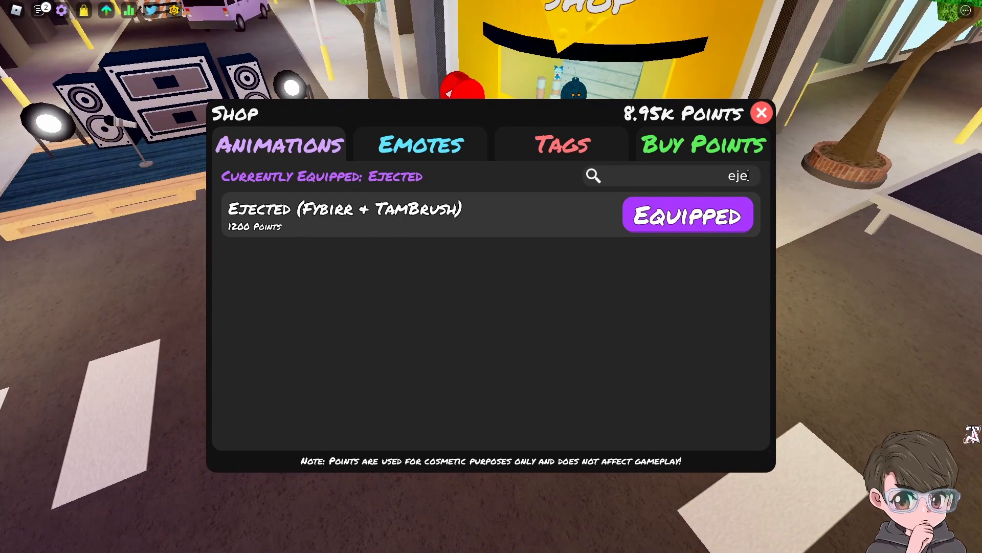
text(green)
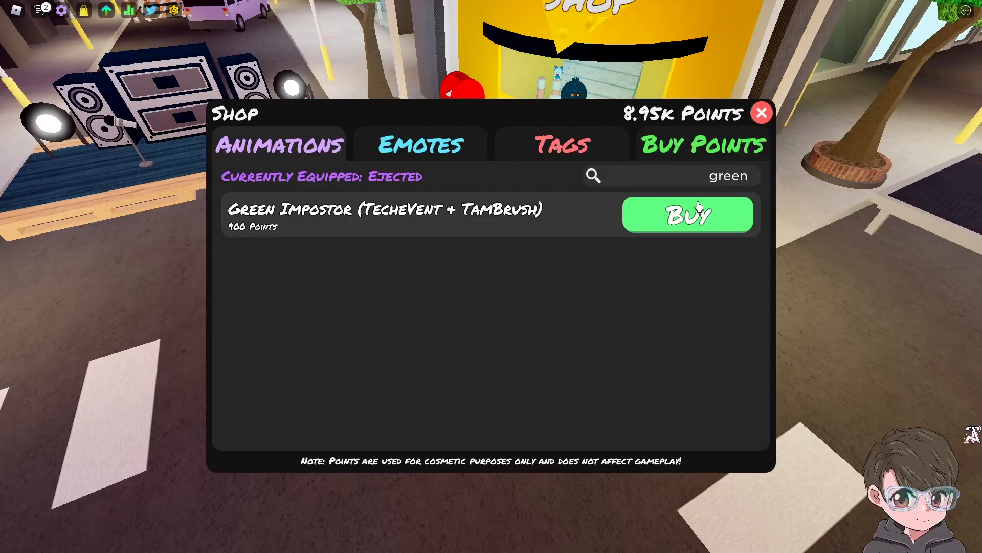
click(761, 113)
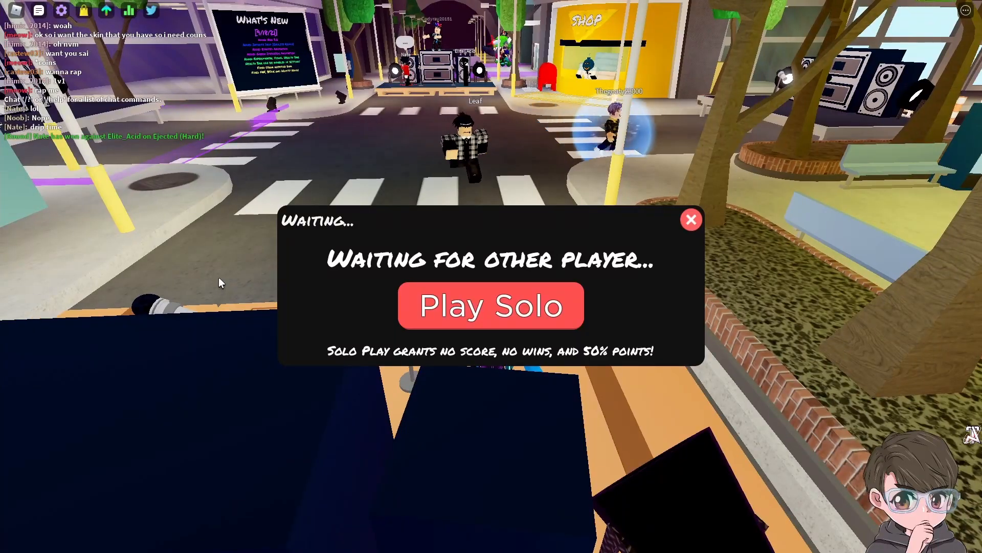
Step: Select Infinite Drip (Endless Remix) from the VS .exe pack on Hard difficulty
click(491, 306)
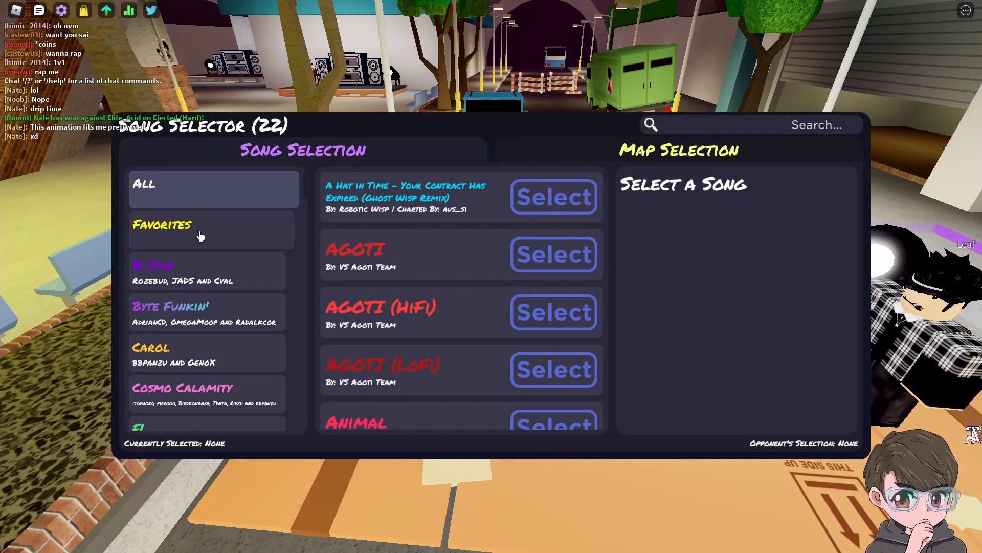
click(213, 228)
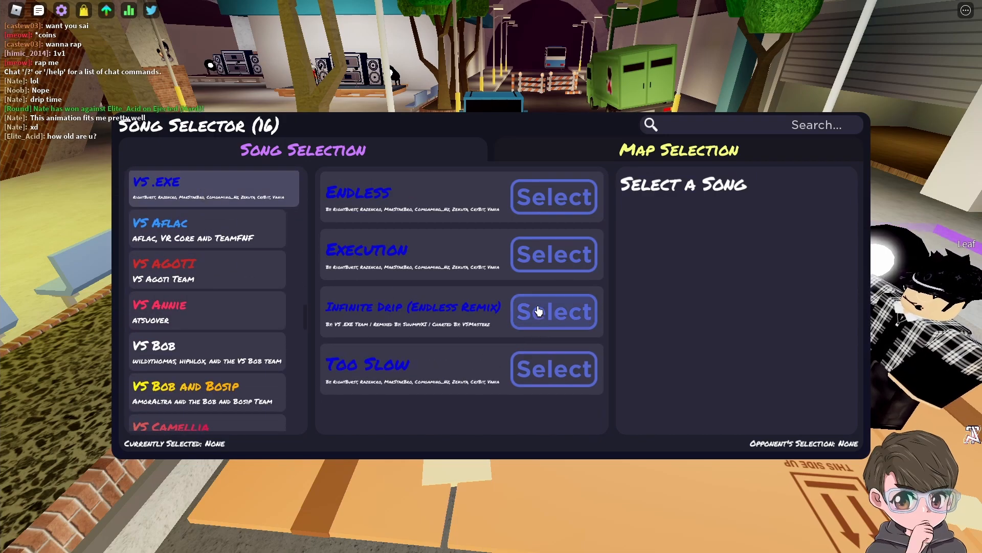
click(553, 311)
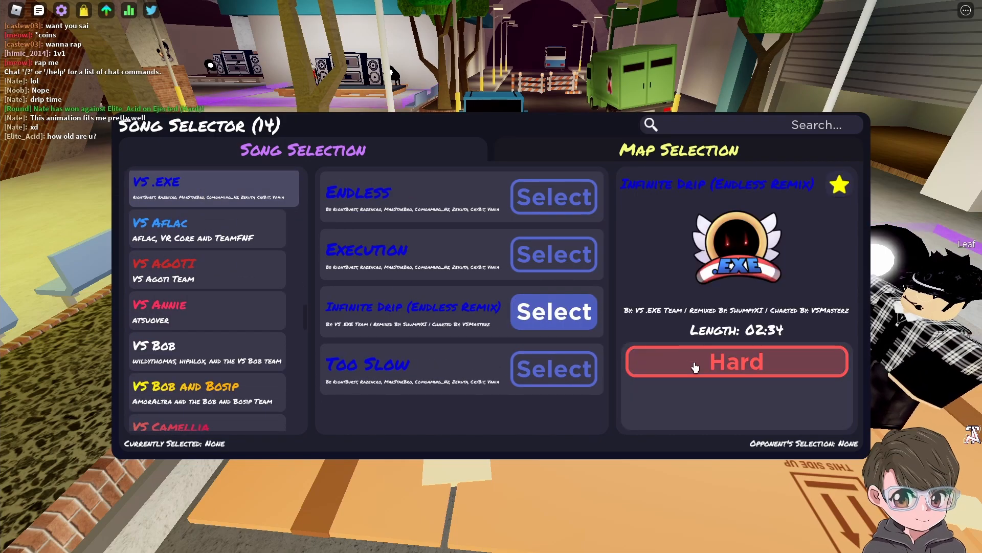
click(679, 149)
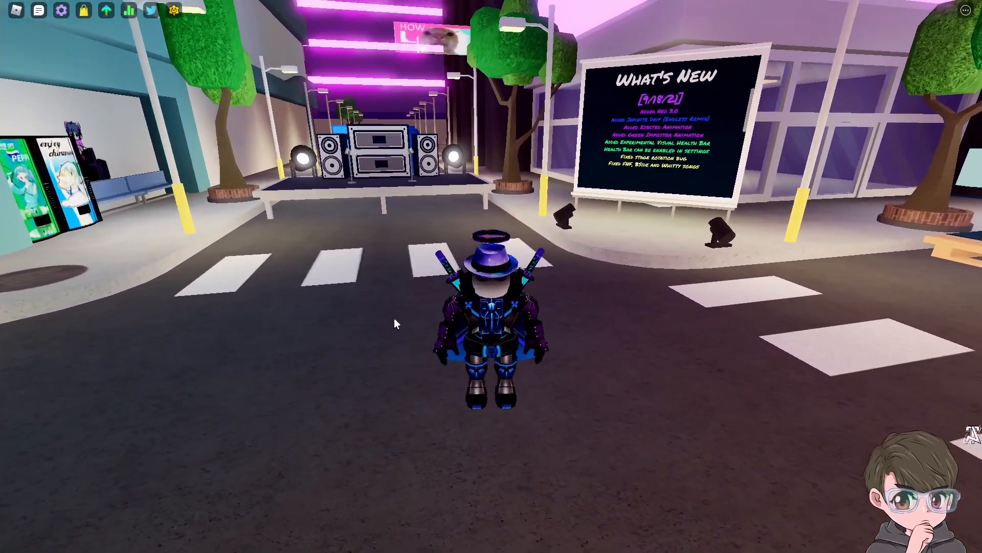
scroll(up, 3)
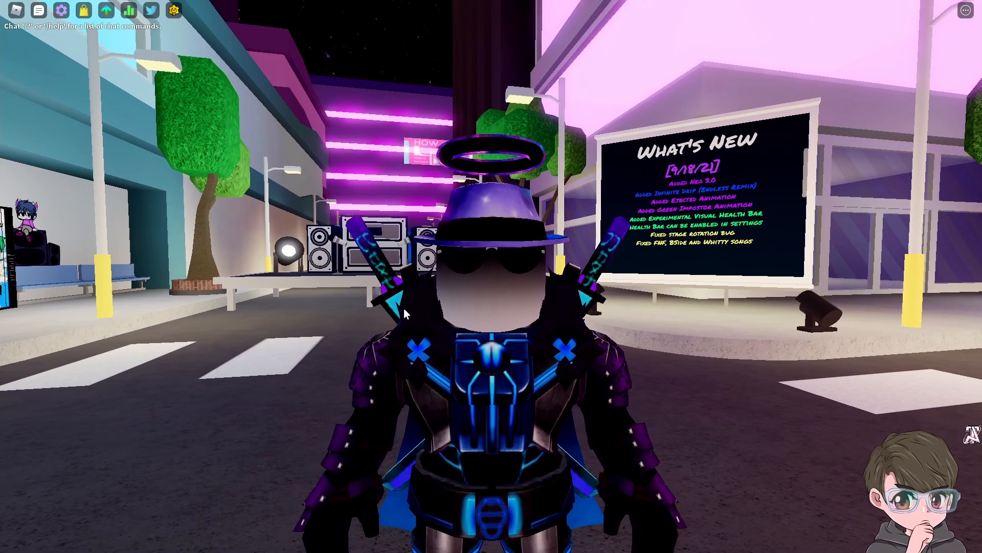
mouse_move(851, 224)
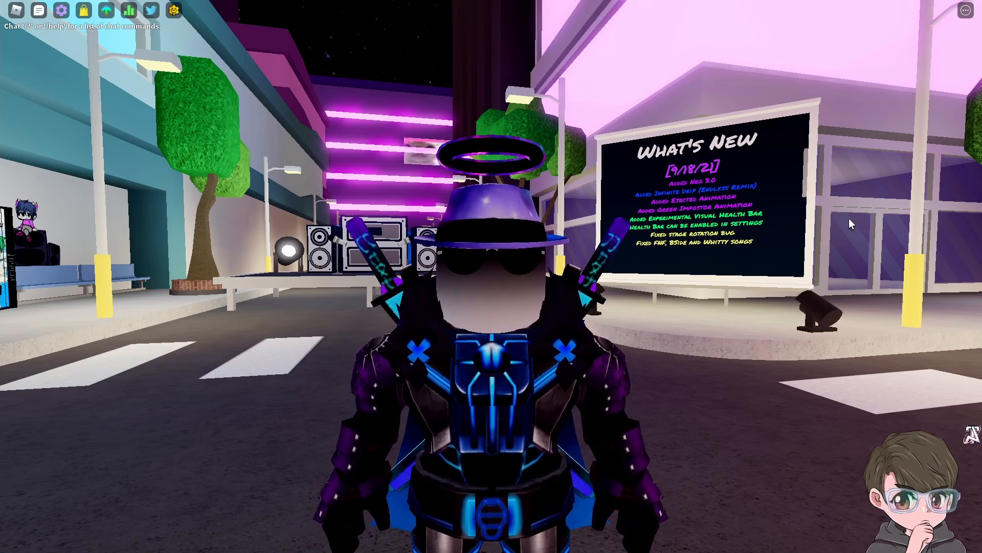